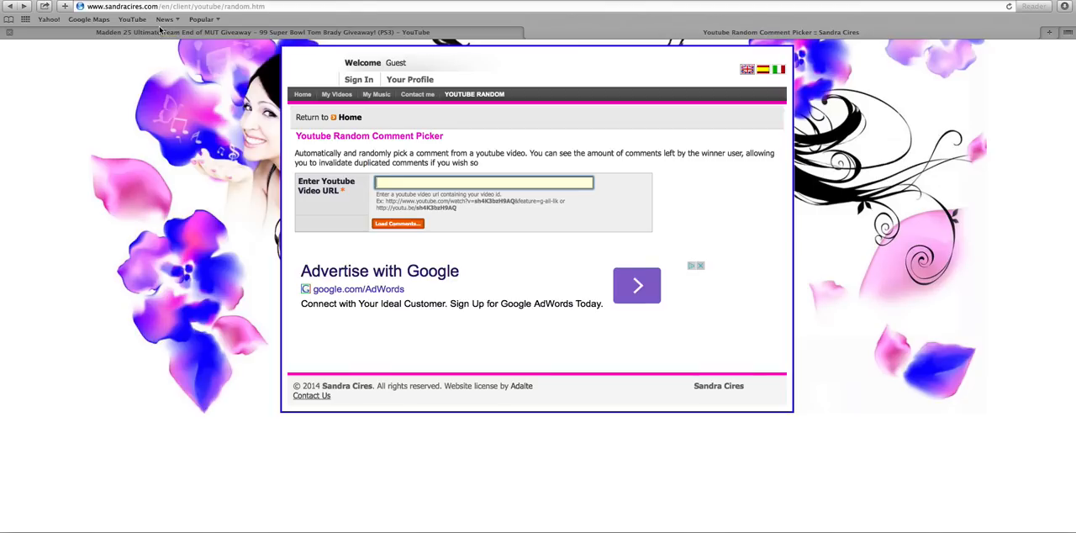
mouse_move(114, 32)
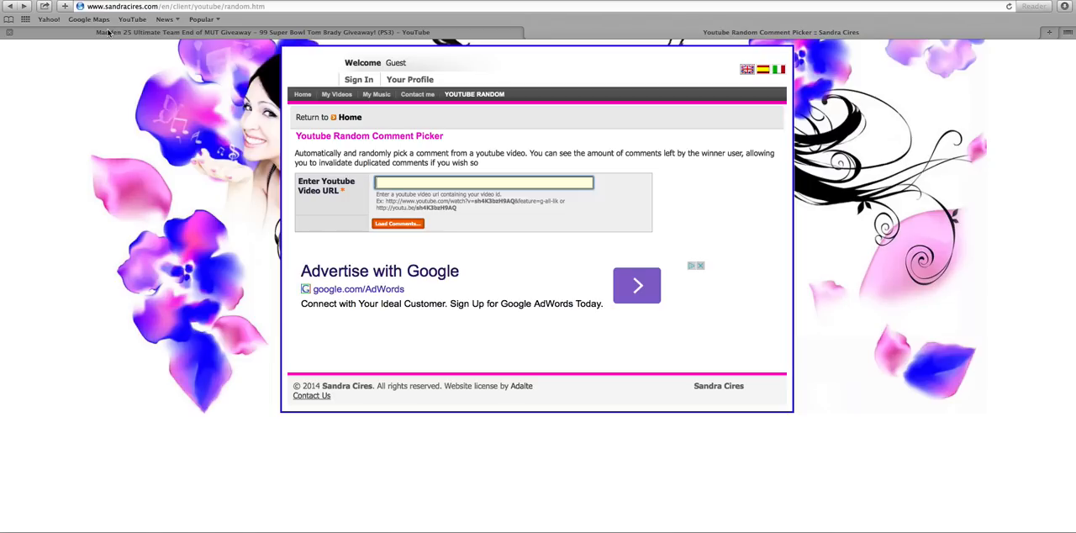
Step: Copy the Madden 25 giveaway video's URL from YouTube and return to the picker
left_click(266, 32)
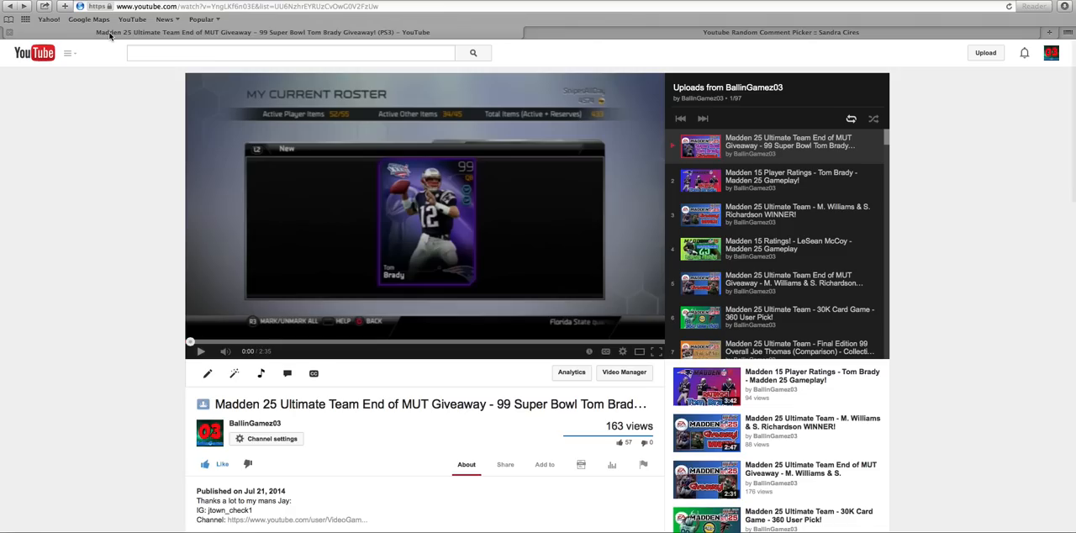
left_click(780, 32)
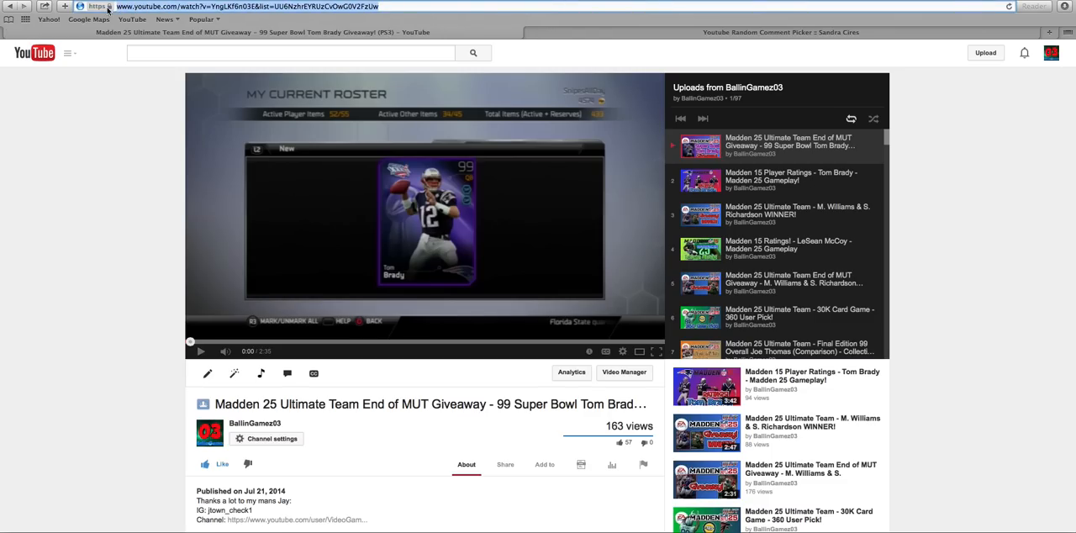
left_click(780, 32)
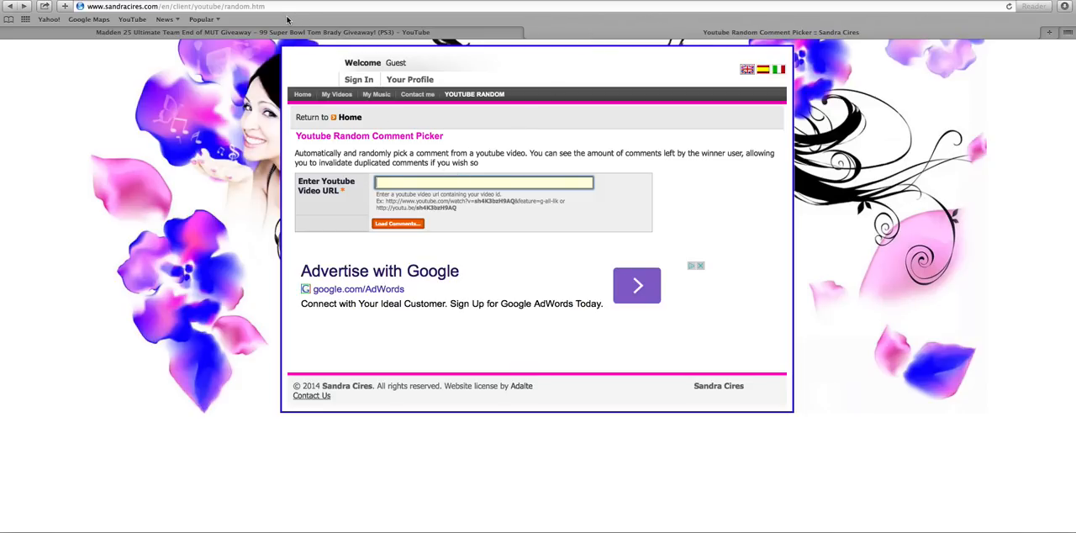
Step: Load the giveaway video's 63 comments across 2 pages into the picker
left_click(396, 224)
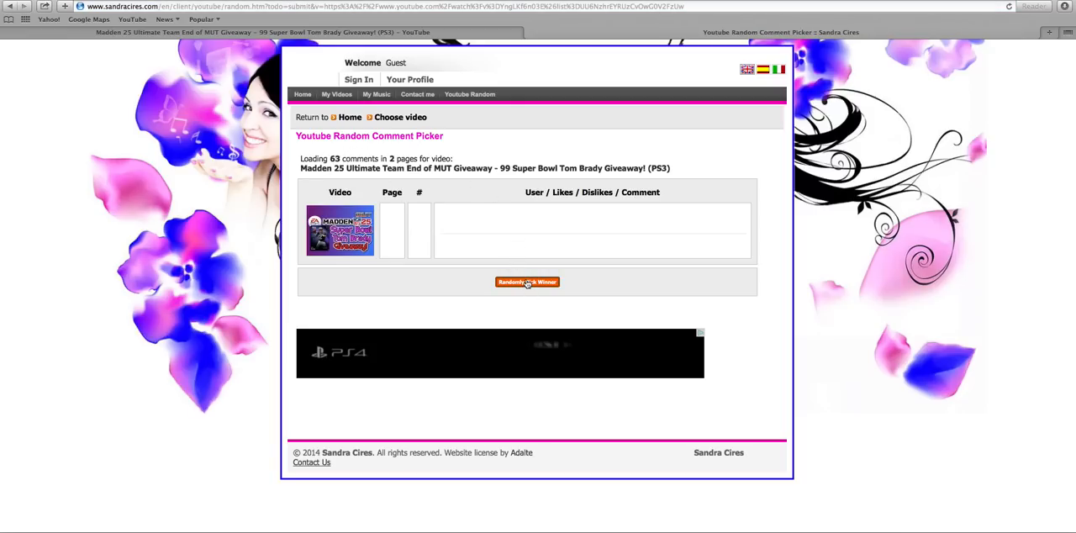
Step: Randomly pick the winner: comment #10 on page 1, author and text shown
left_click(528, 282)
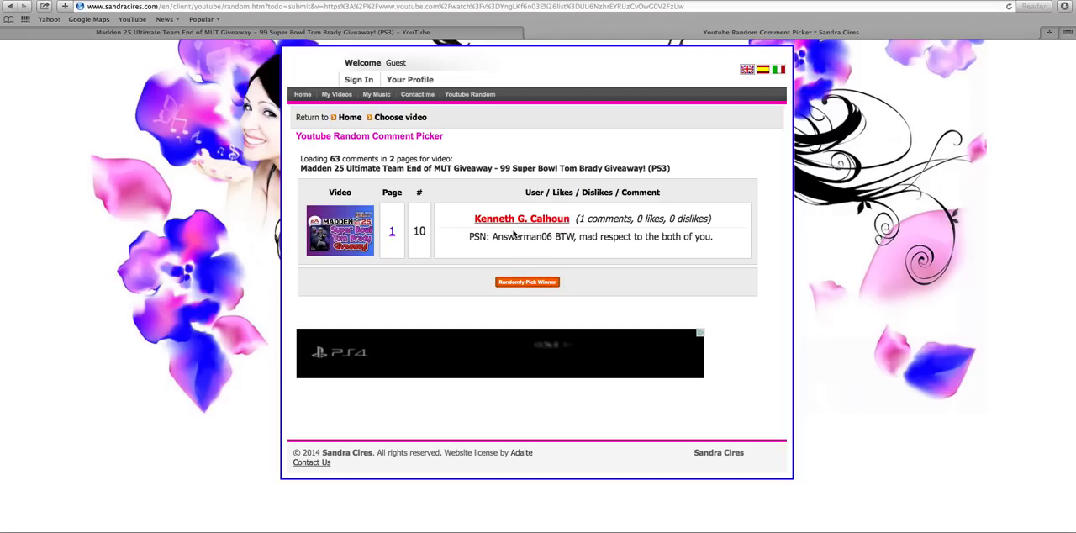
mouse_move(510, 234)
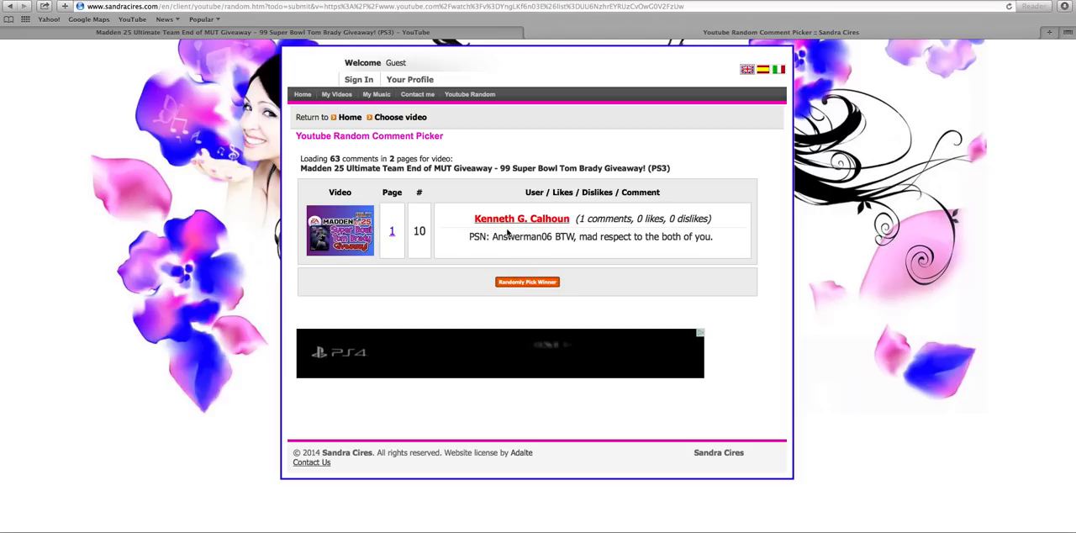
mouse_move(537, 246)
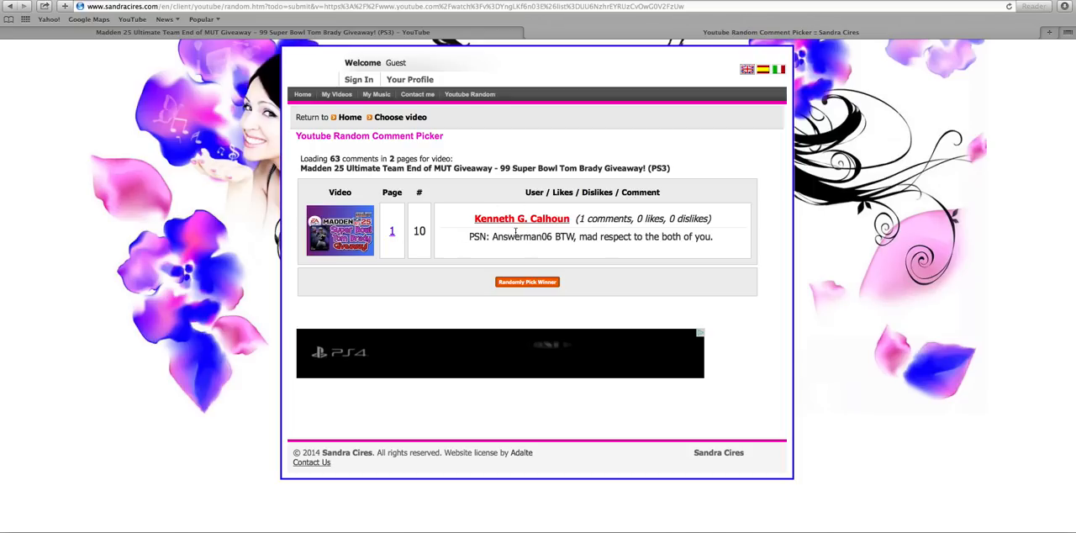
mouse_move(513, 234)
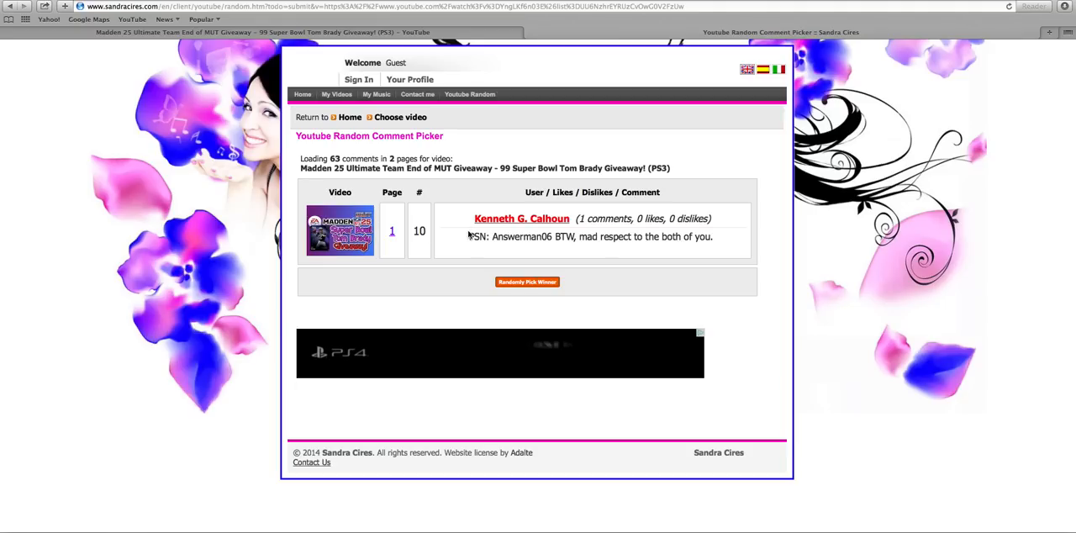
mouse_move(467, 235)
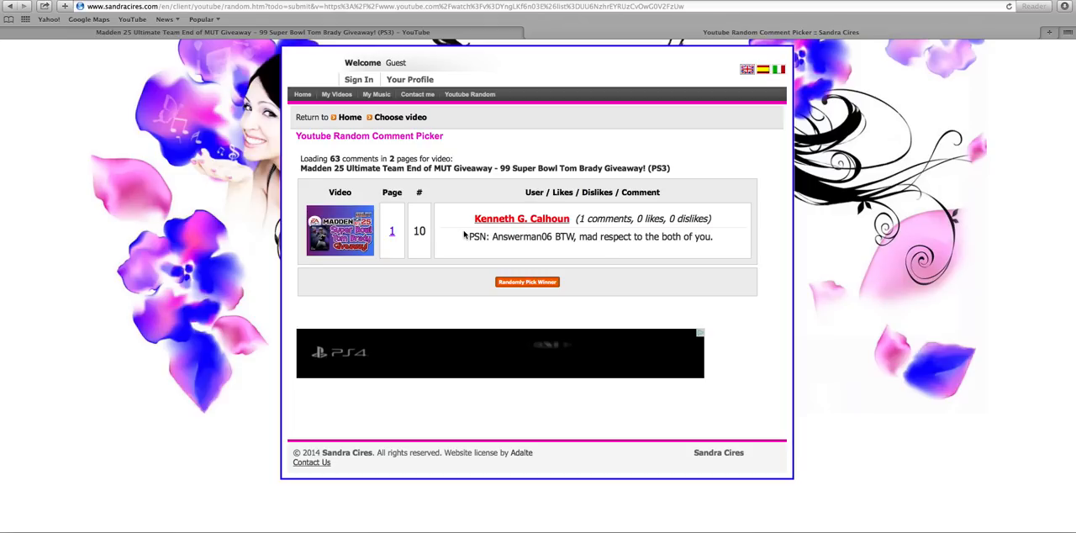
mouse_move(422, 158)
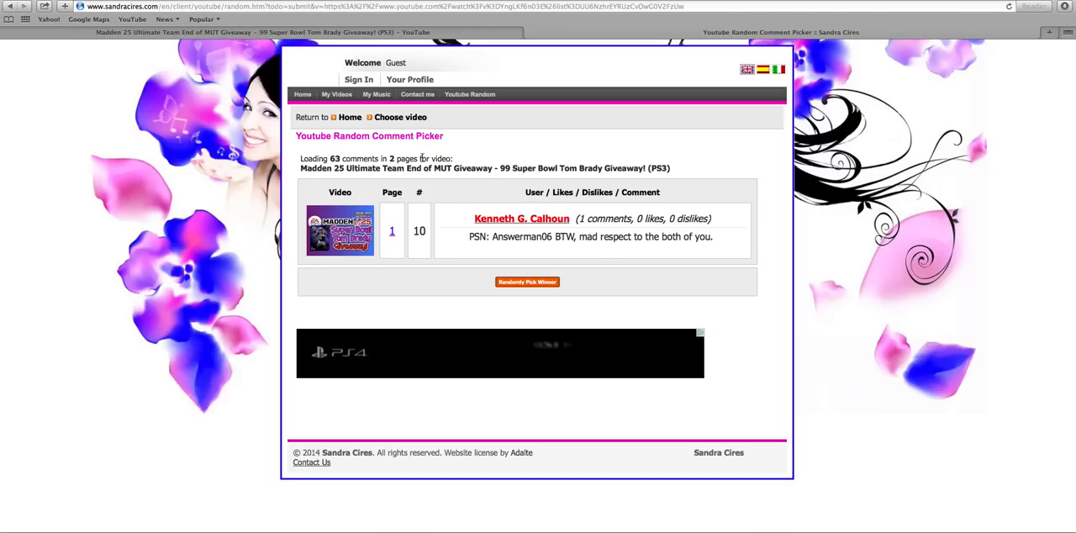
mouse_move(618, 117)
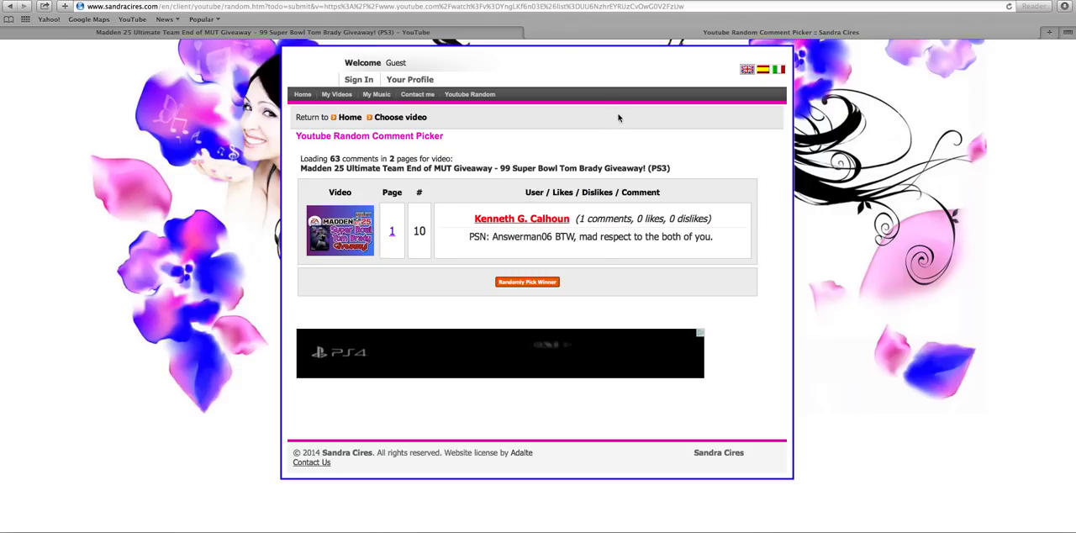